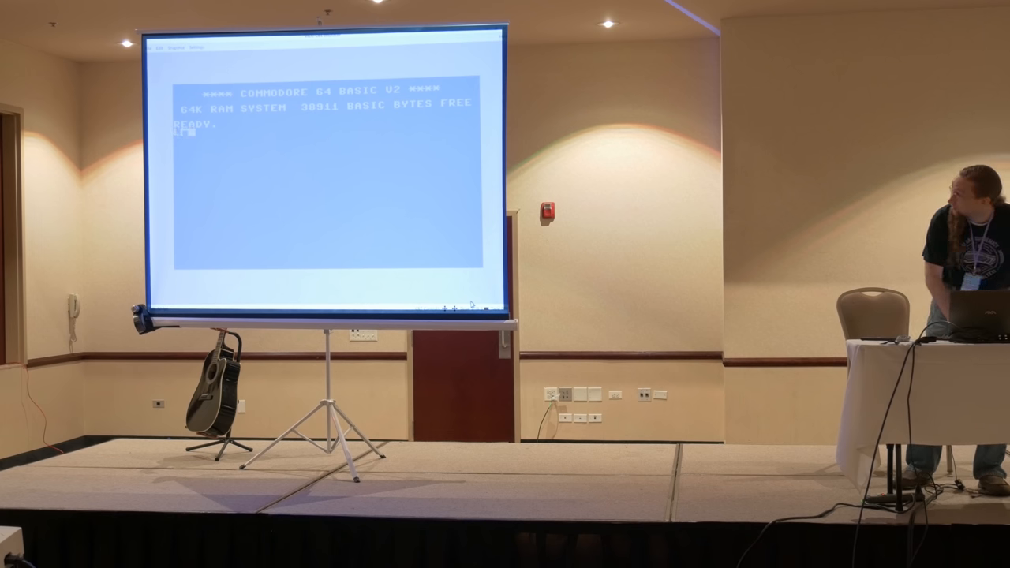
type("PRESENTAT")
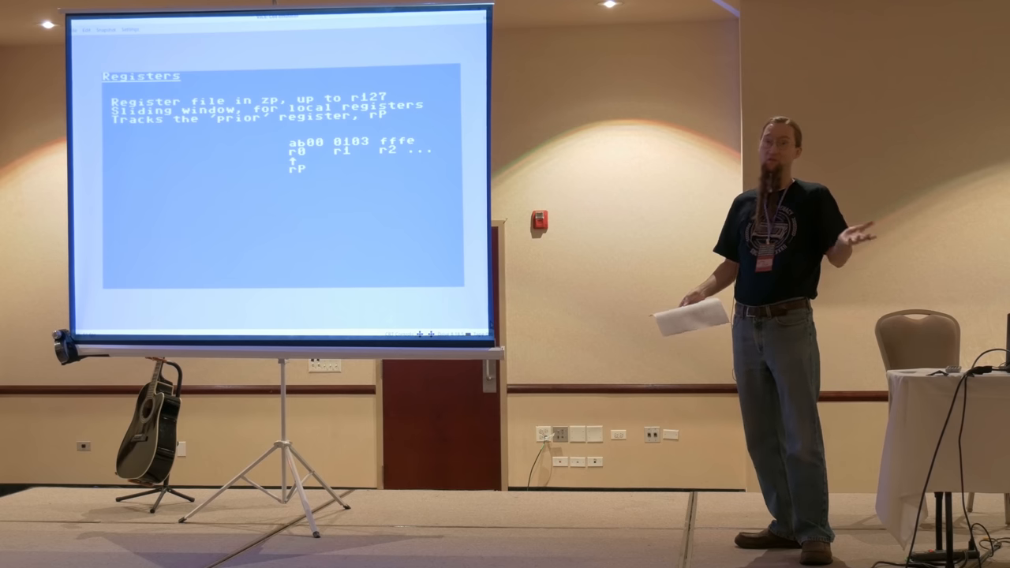
type("incp")
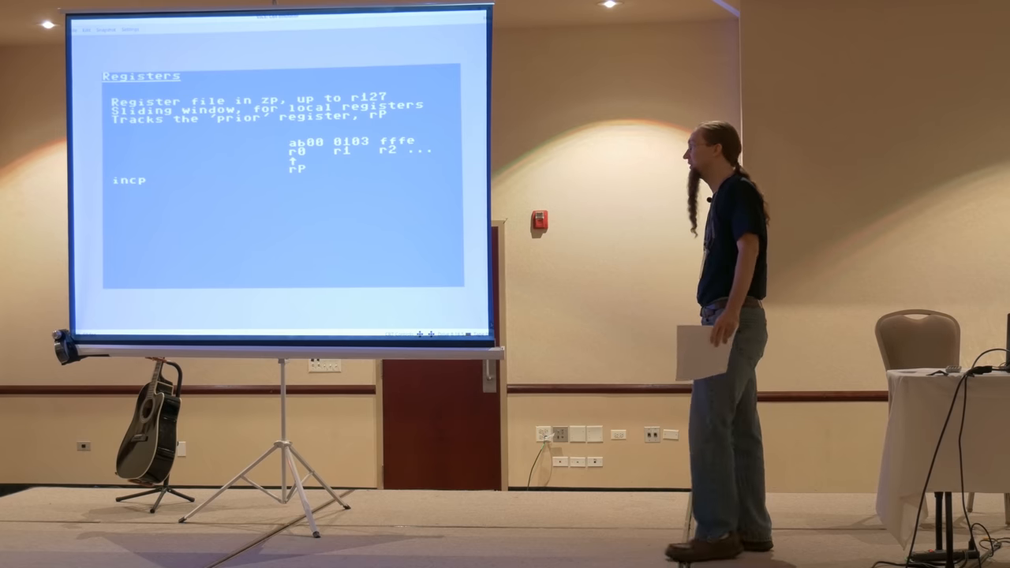